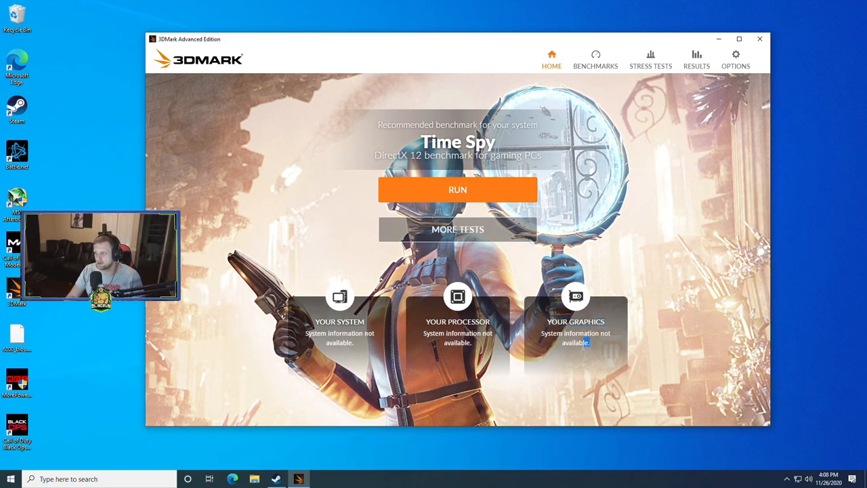
{"action": "mouse_move", "coordinate": [330, 424]}
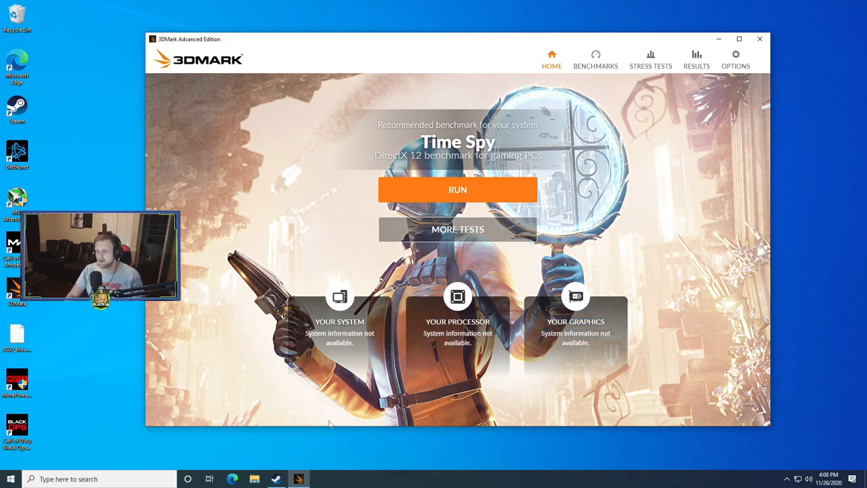
{"action": "mouse_move", "coordinate": [264, 445]}
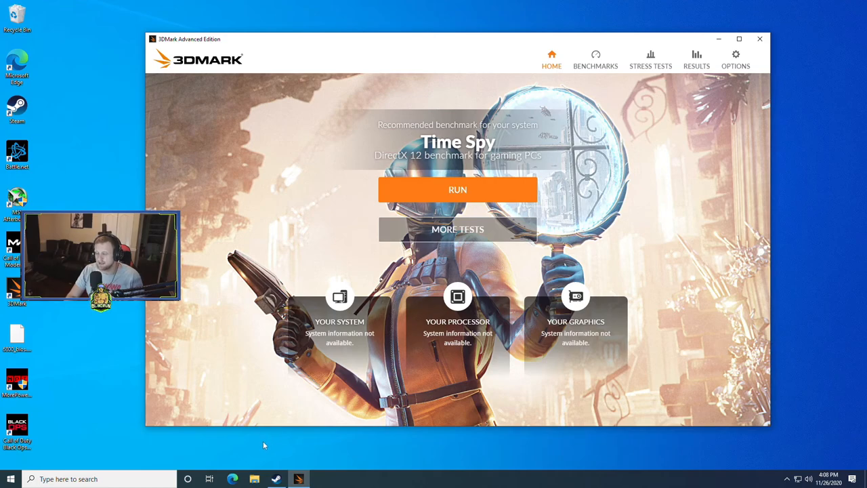
Open the 'SystemInfo - UL benchmarks' page from the Bing search results
{"action": "left_click", "coordinate": [224, 479]}
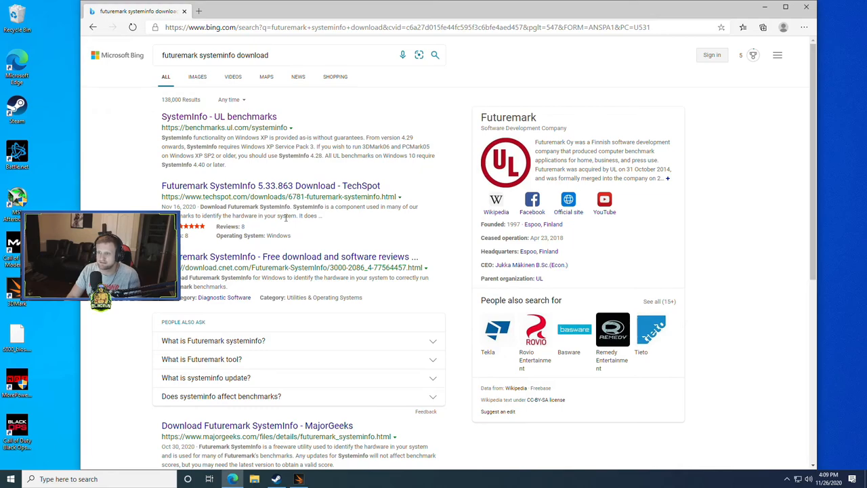
{"action": "left_click", "coordinate": [219, 116]}
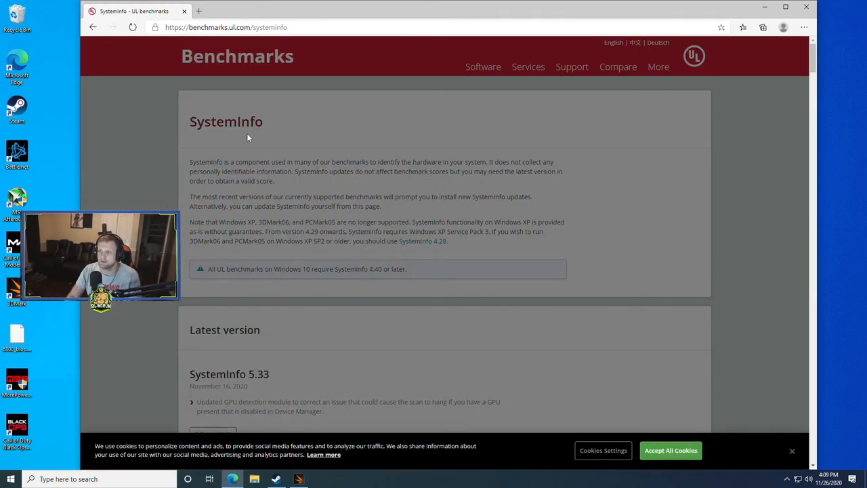
{"action": "mouse_move", "coordinate": [781, 462]}
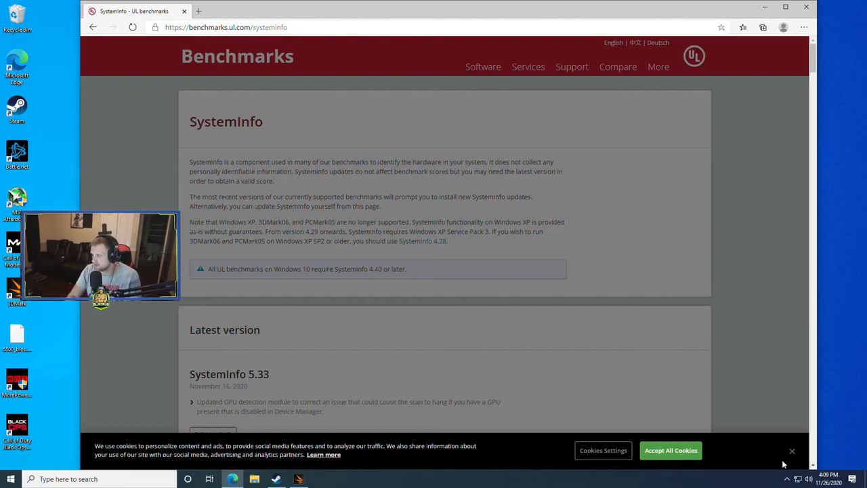
Dismiss the cookie notice and download the SystemInfo 5.33 installer
{"action": "left_click", "coordinate": [671, 451]}
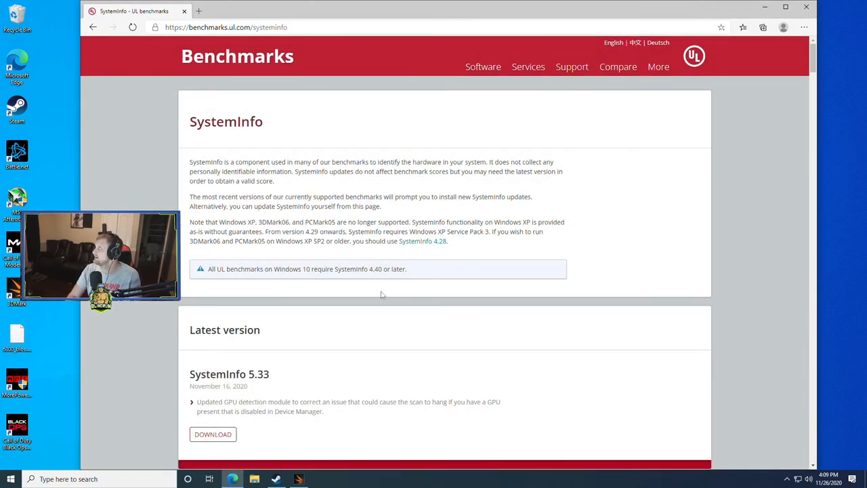
{"action": "scroll", "scroll_direction": "down", "scroll_amount": 3}
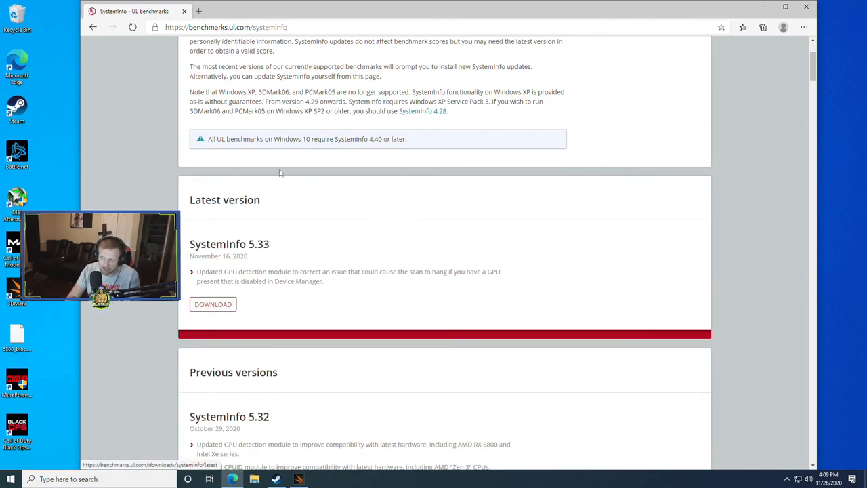
{"action": "mouse_move", "coordinate": [212, 304]}
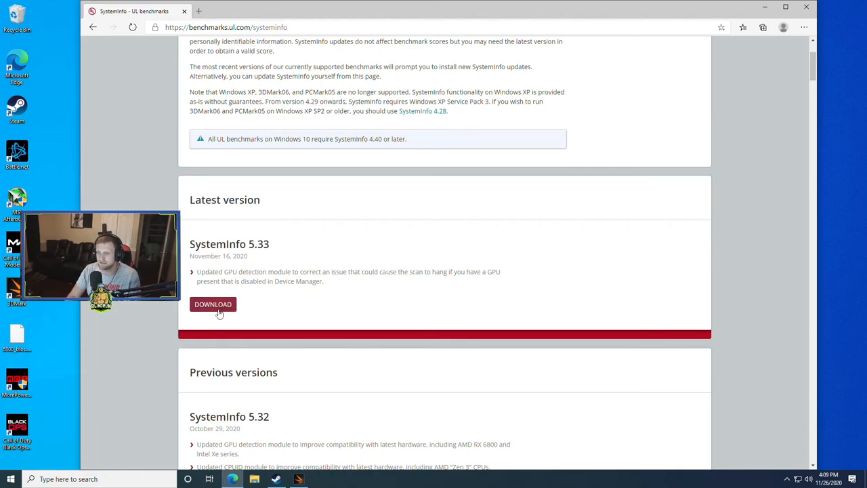
{"action": "left_click", "coordinate": [213, 304]}
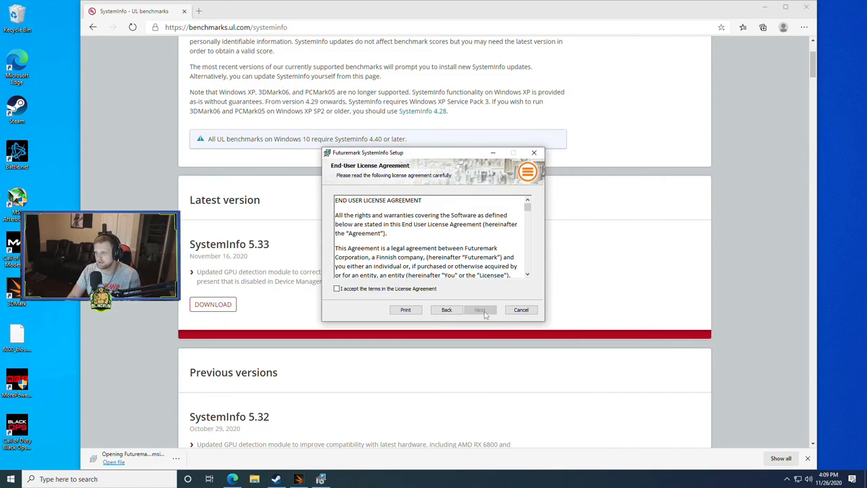
Accept the Futuremark SystemInfo license agreement and start the installation
{"action": "left_click", "coordinate": [481, 309]}
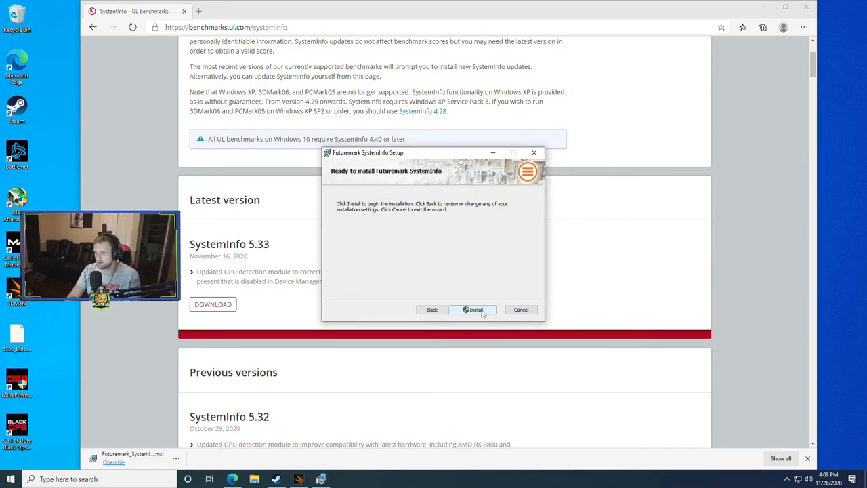
{"action": "left_click", "coordinate": [474, 310]}
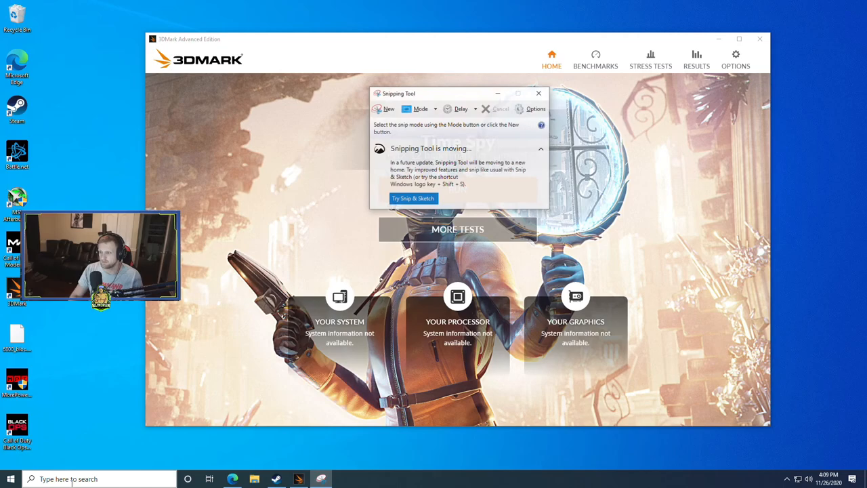
Open Snipping Tool over the 3DMark home screen
{"action": "left_click", "coordinate": [384, 108]}
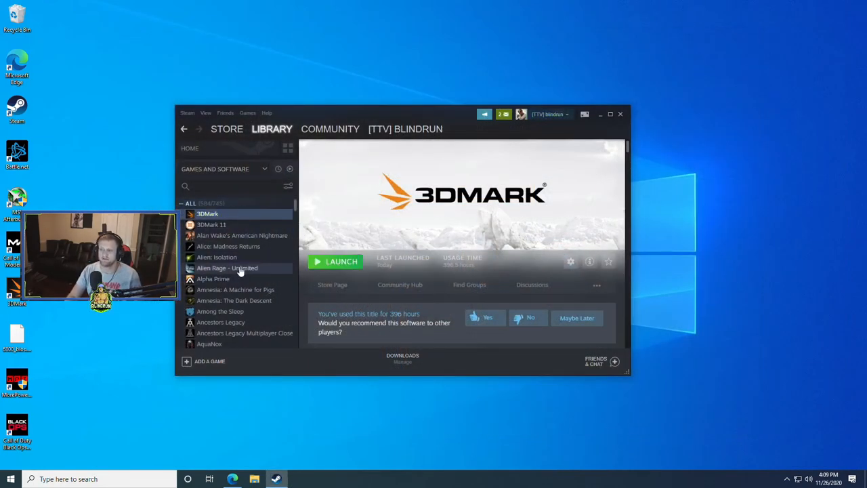
Launch 3DMark again from the Steam library
{"action": "left_click", "coordinate": [335, 261]}
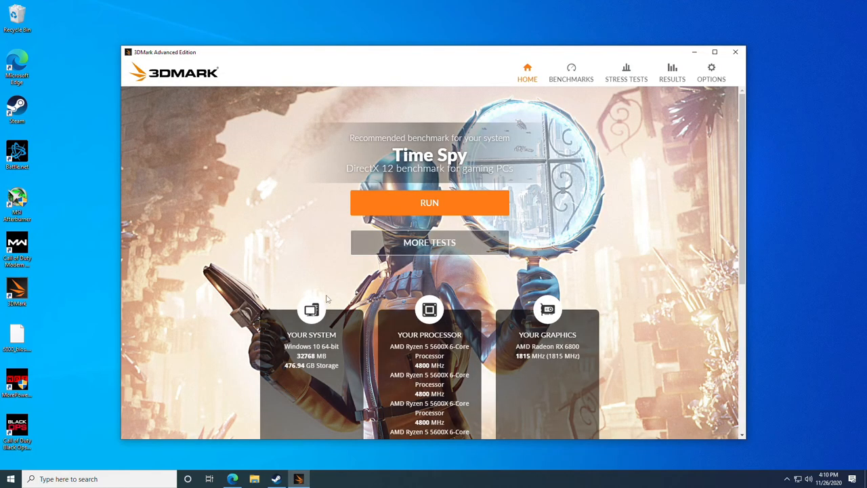
{"action": "mouse_move", "coordinate": [328, 298]}
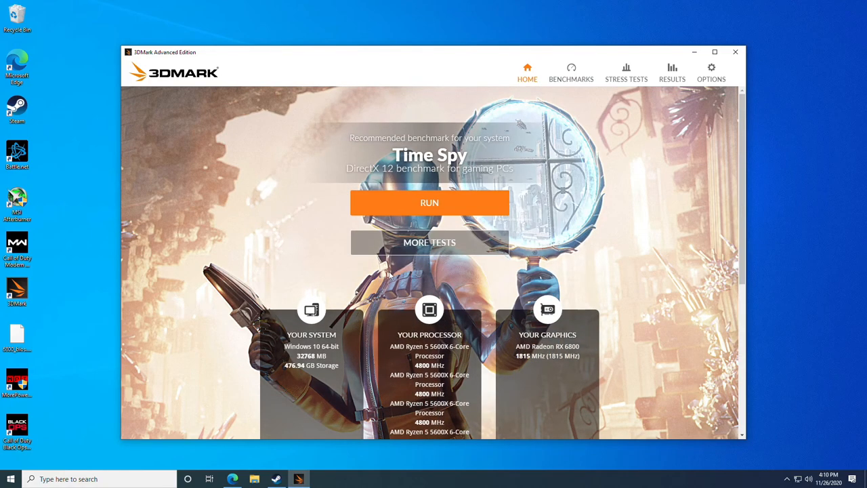
{"action": "mouse_move", "coordinate": [322, 267]}
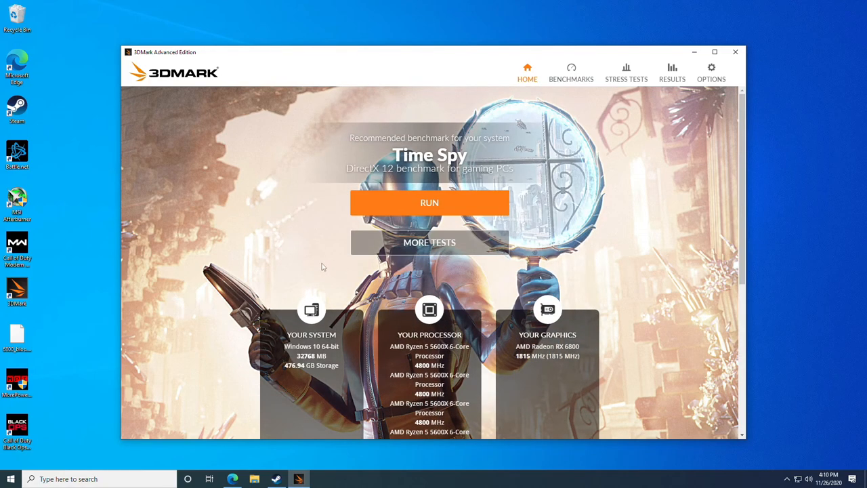
{"action": "mouse_move", "coordinate": [351, 164]}
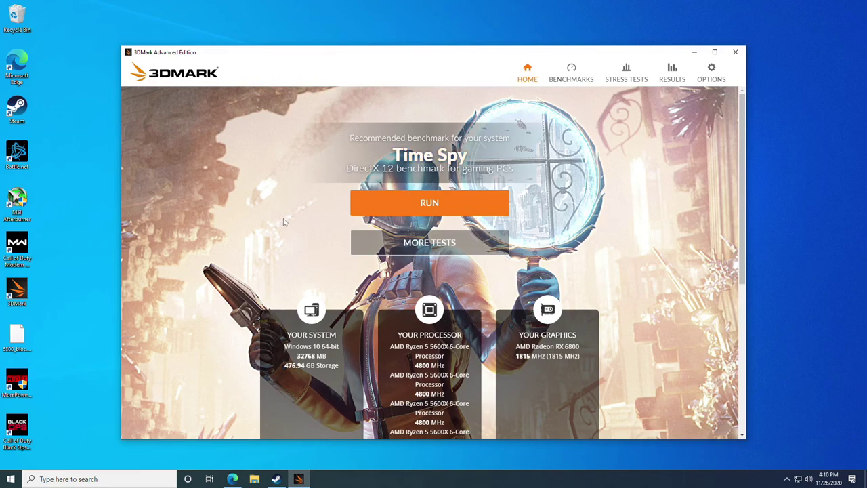
{"action": "scroll", "scroll_direction": "down", "scroll_amount": 3}
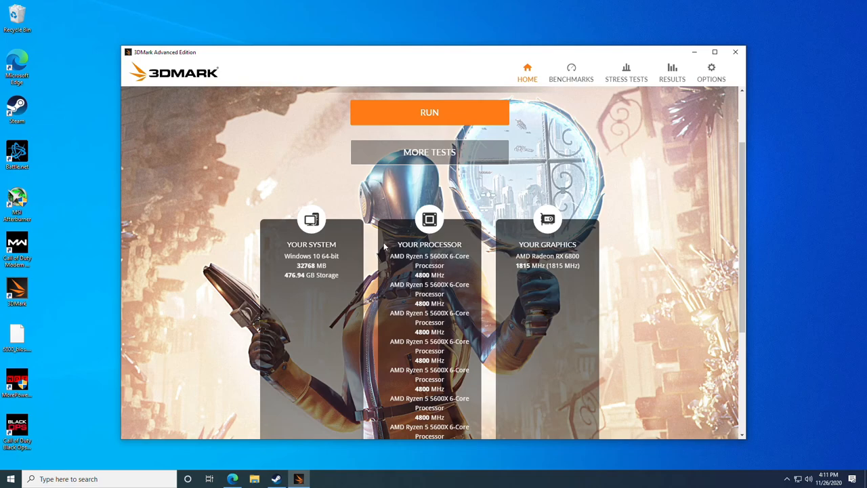
{"action": "mouse_move", "coordinate": [388, 238]}
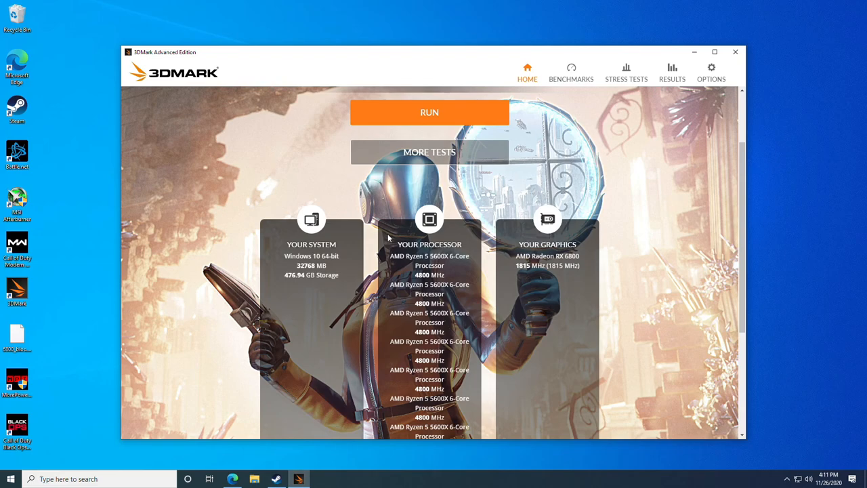
{"action": "mouse_move", "coordinate": [566, 205]}
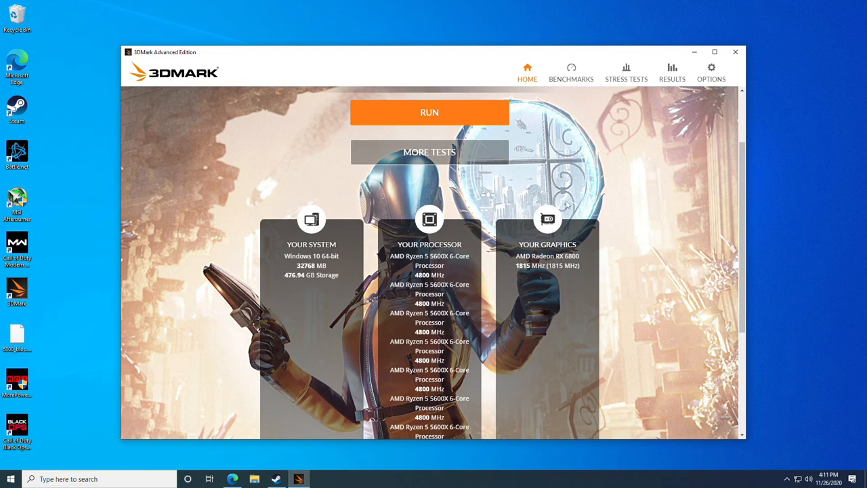